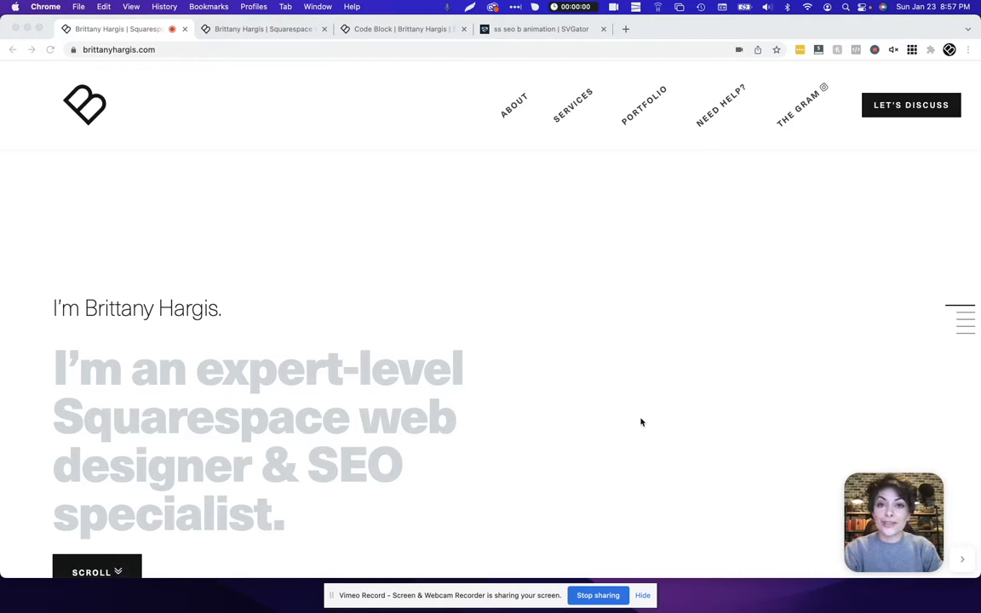
{"action": "mouse_move", "coordinate": [454, 231]}
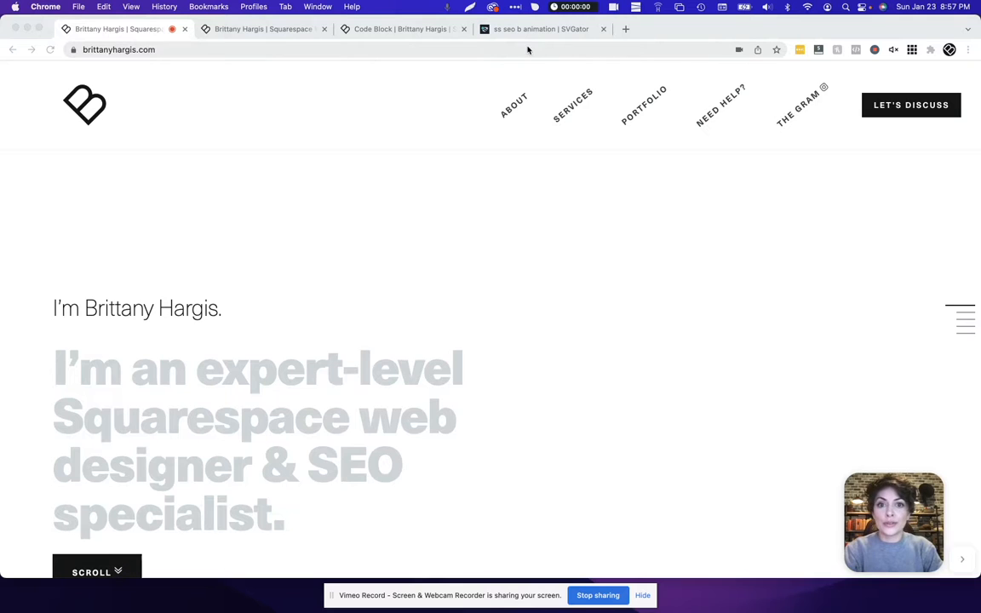
Step: Switch to the 'ss seo b animation' project in SVGator
{"action": "left_click", "coordinate": [537, 28]}
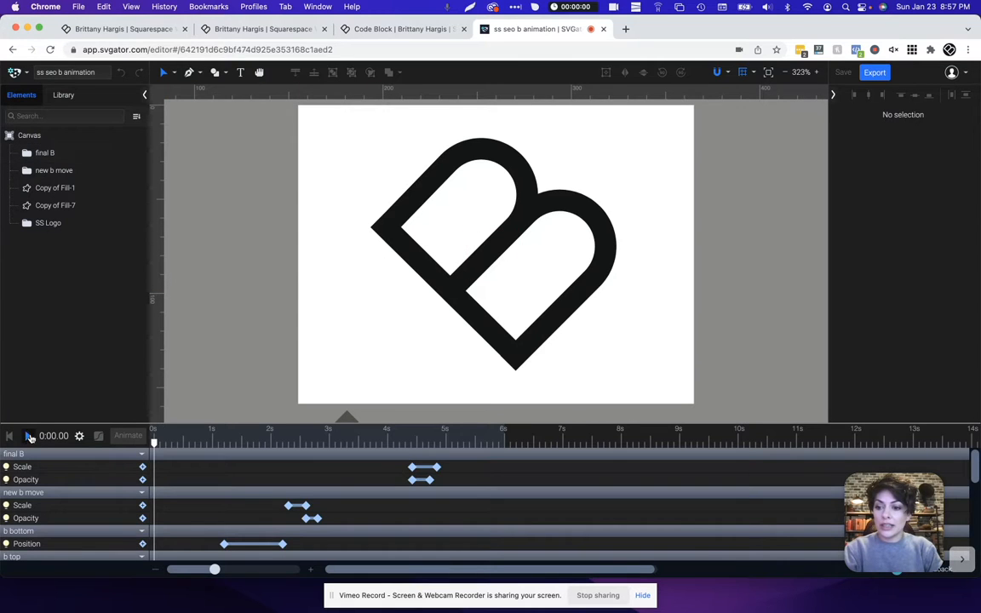
{"action": "left_click", "coordinate": [29, 436]}
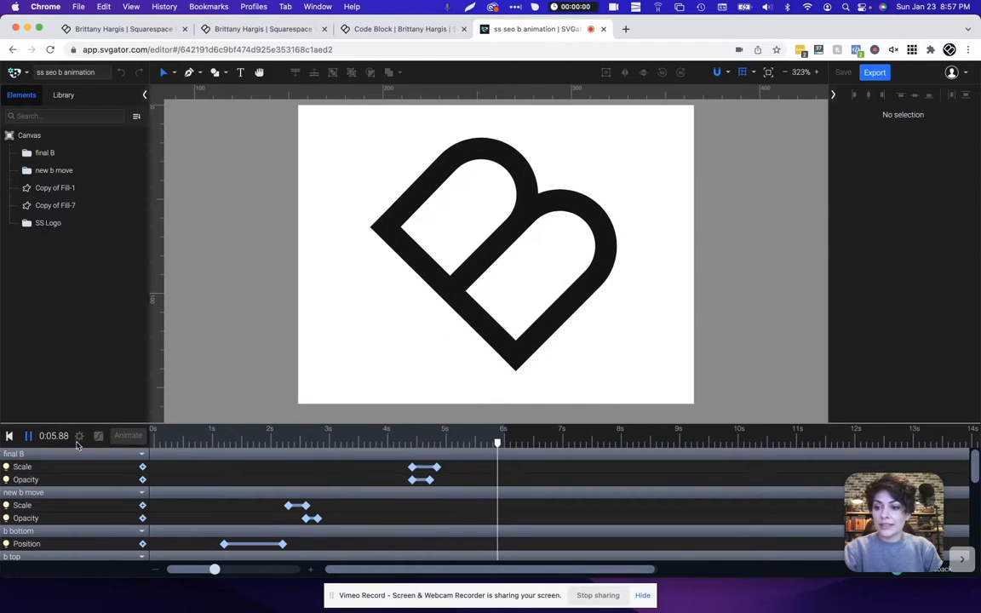
{"action": "left_click", "coordinate": [79, 436]}
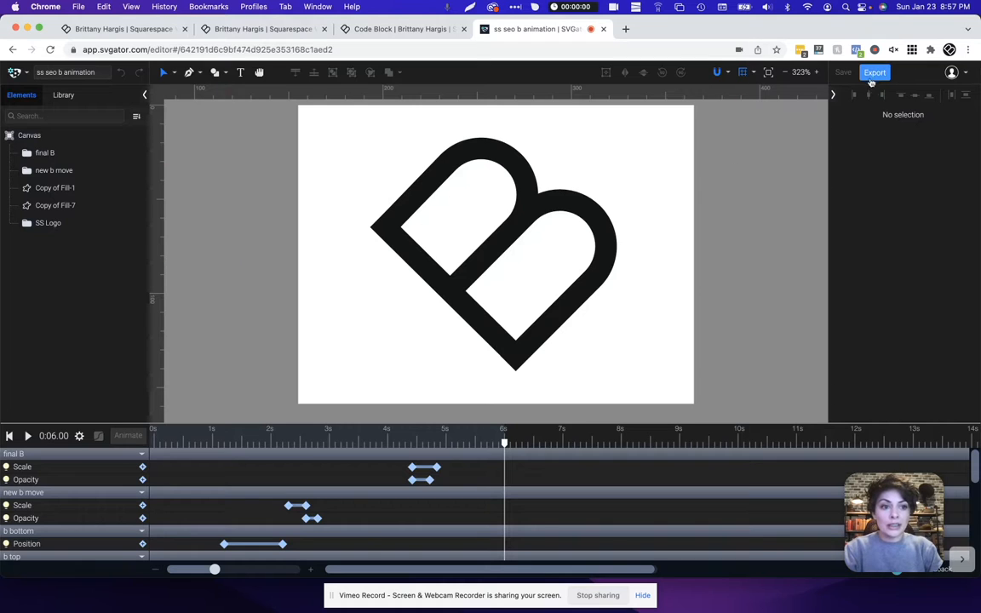
Step: Open export settings and set the animation type to JavaScript
{"action": "left_click", "coordinate": [875, 72]}
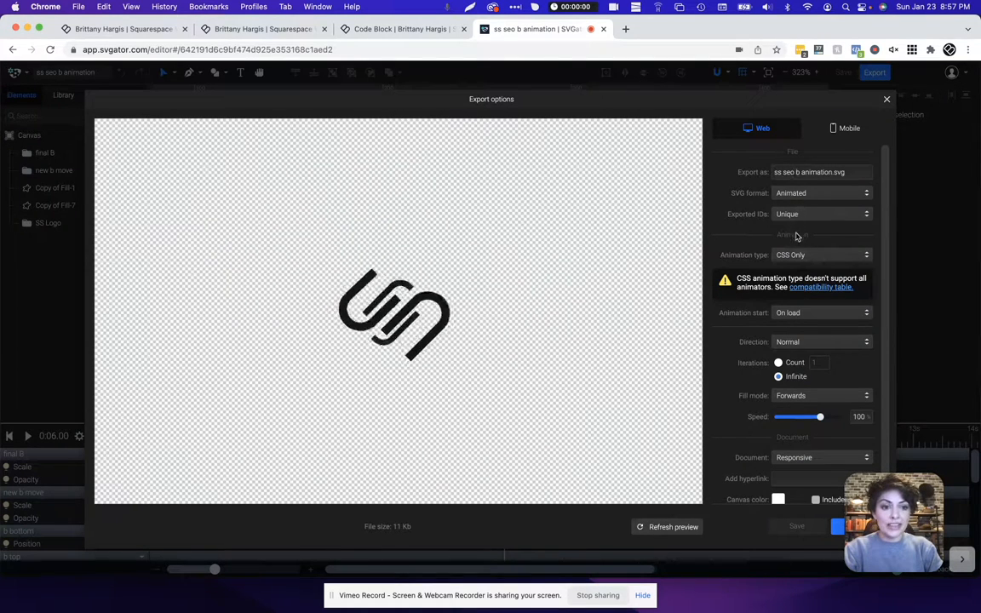
{"action": "left_click", "coordinate": [821, 255]}
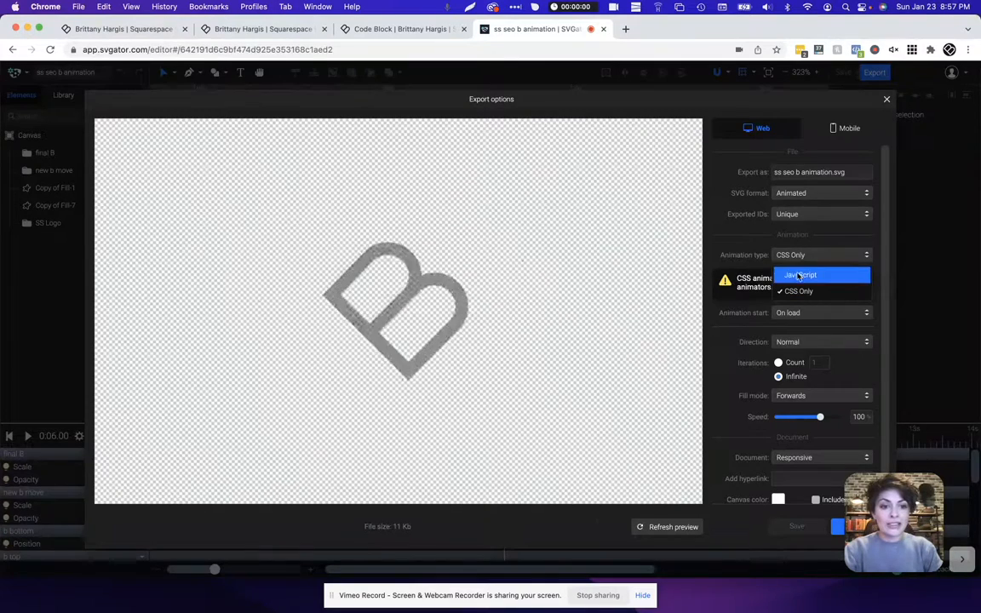
{"action": "left_click", "coordinate": [801, 275]}
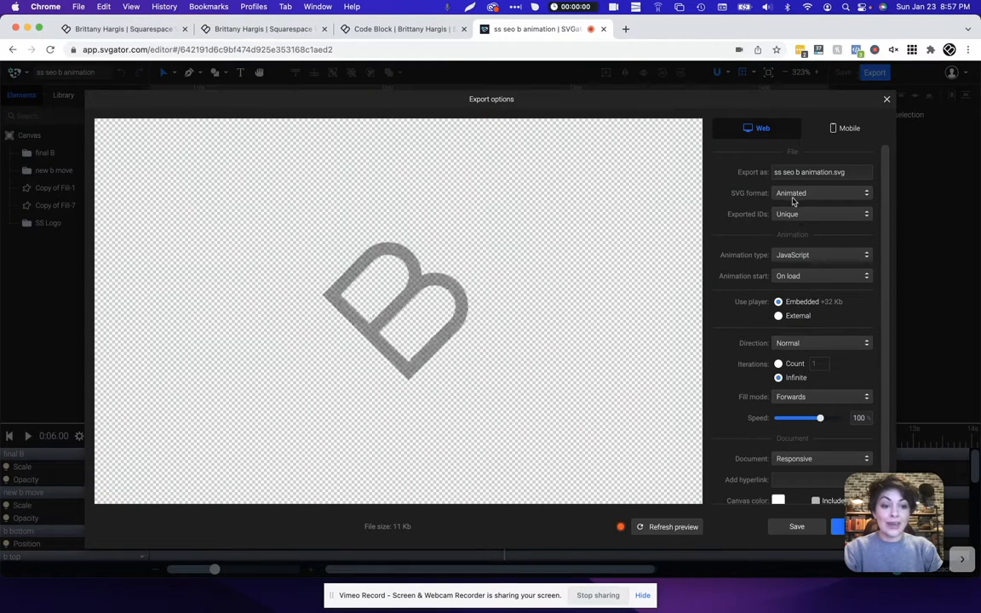
Step: Keep the SVG format Animated with the embedded player, and export the file
{"action": "left_click", "coordinate": [822, 192]}
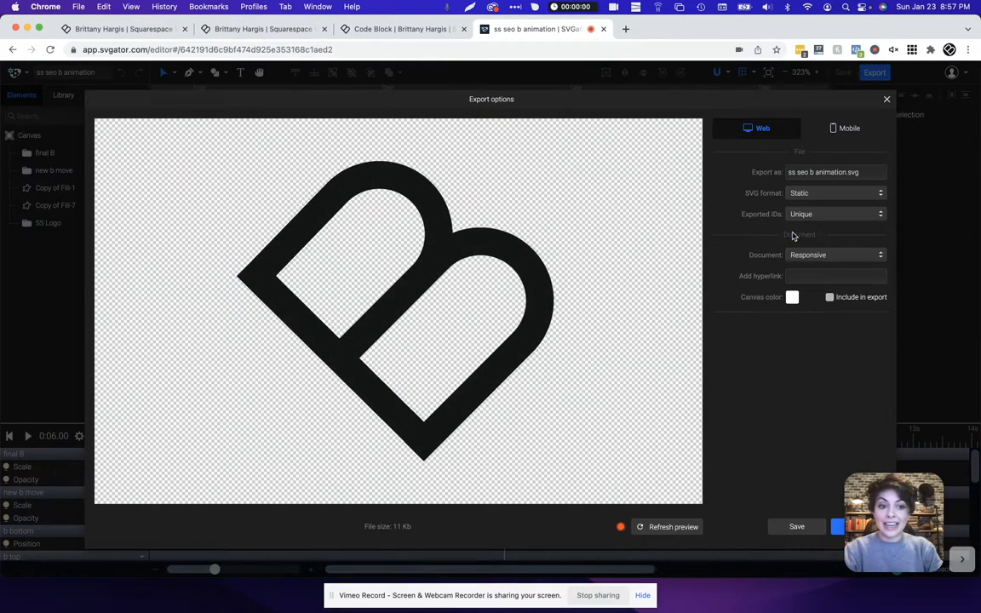
{"action": "left_click", "coordinate": [830, 192]}
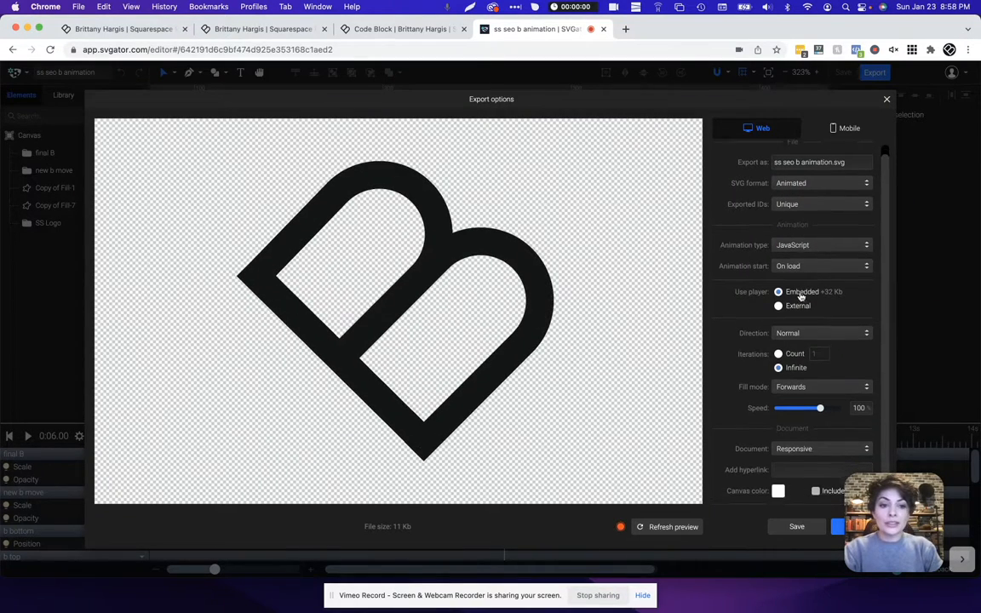
{"action": "left_click", "coordinate": [820, 275]}
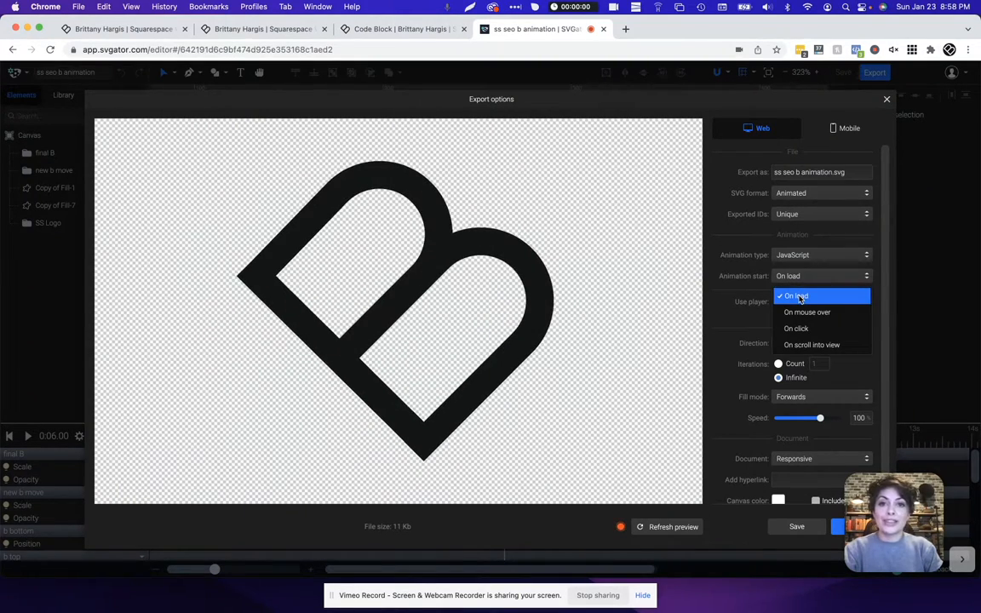
{"action": "mouse_move", "coordinate": [806, 312]}
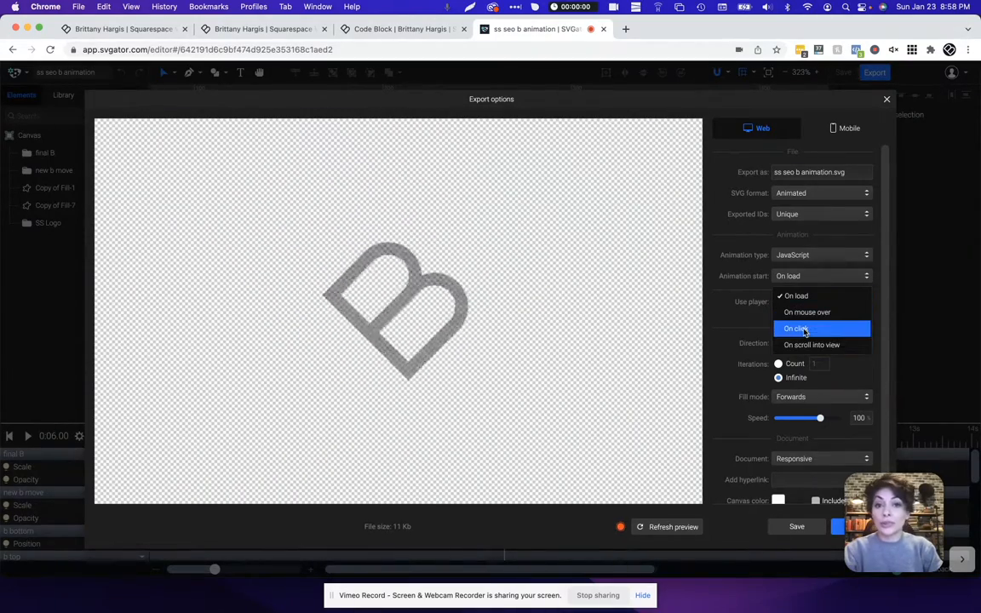
{"action": "mouse_move", "coordinate": [806, 312]}
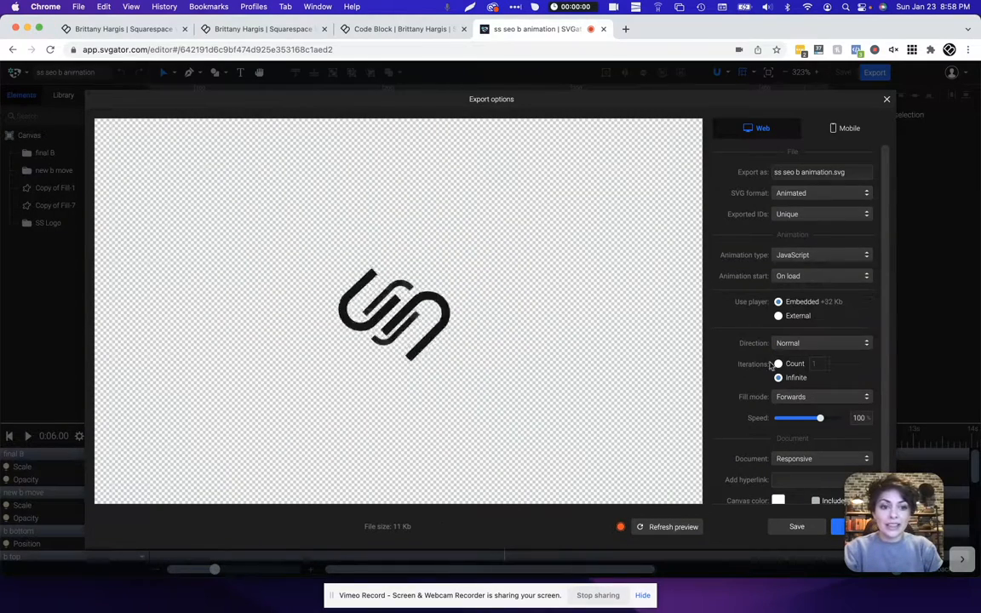
{"action": "left_click", "coordinate": [778, 377]}
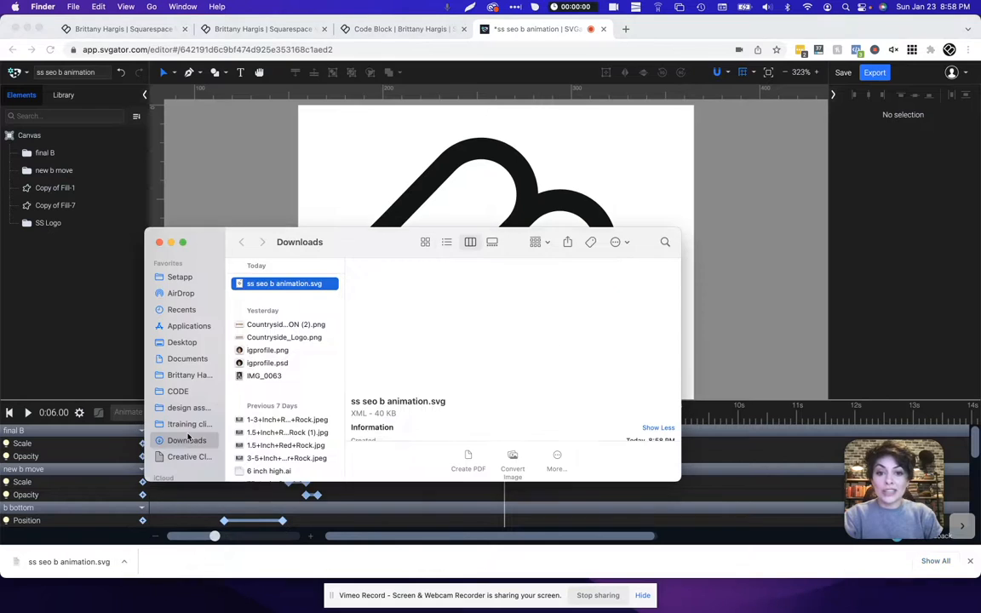
Step: Open 'ss seo b animation.svg' from Downloads in Brackets
{"action": "right_click", "coordinate": [284, 283]}
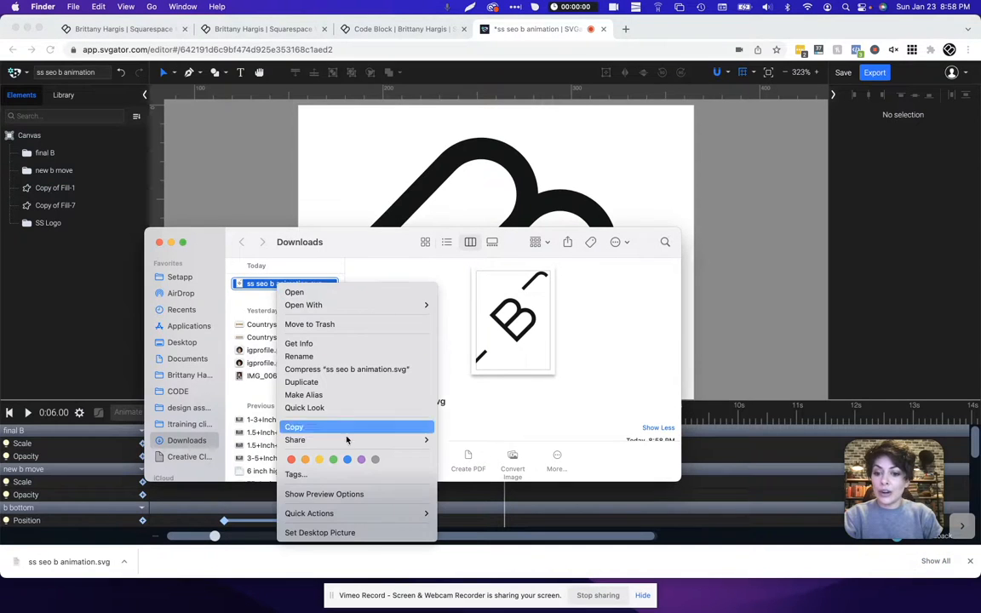
{"action": "mouse_move", "coordinate": [347, 343]}
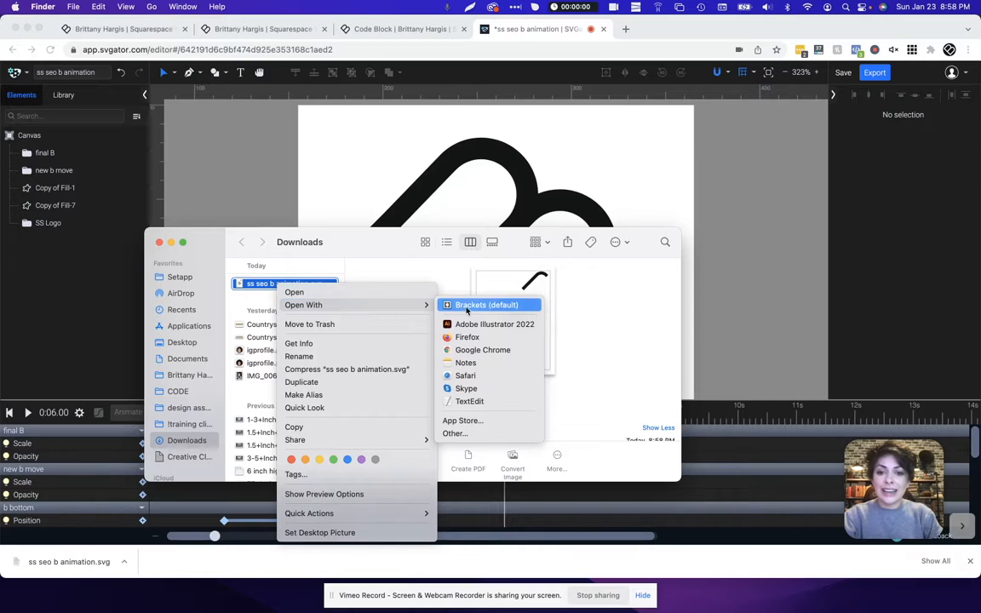
{"action": "left_click", "coordinate": [470, 402]}
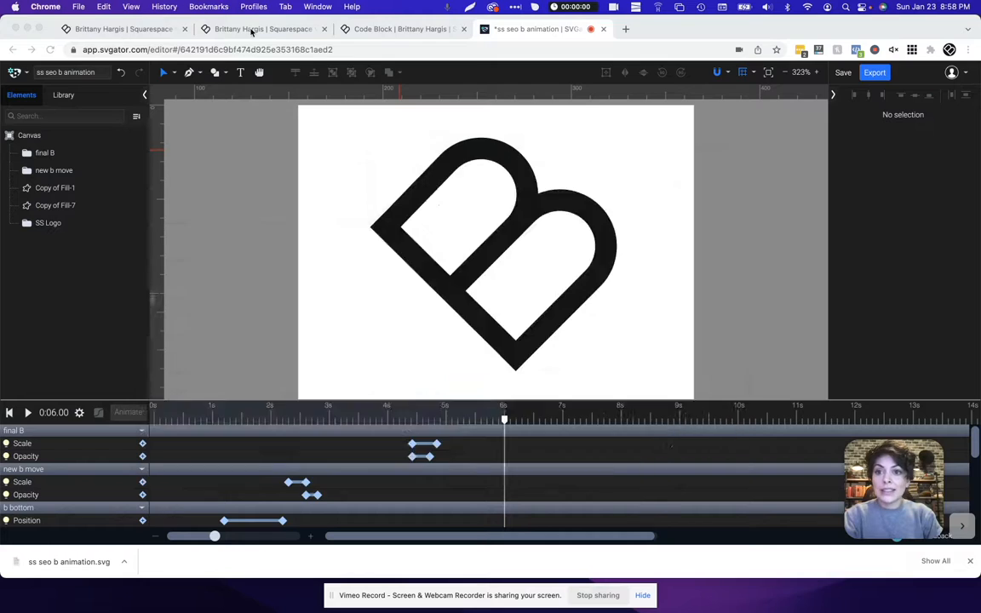
Step: Go to the Squarespace Pages list and scroll toward the Not Linked Code Block page
{"action": "left_click", "coordinate": [255, 29]}
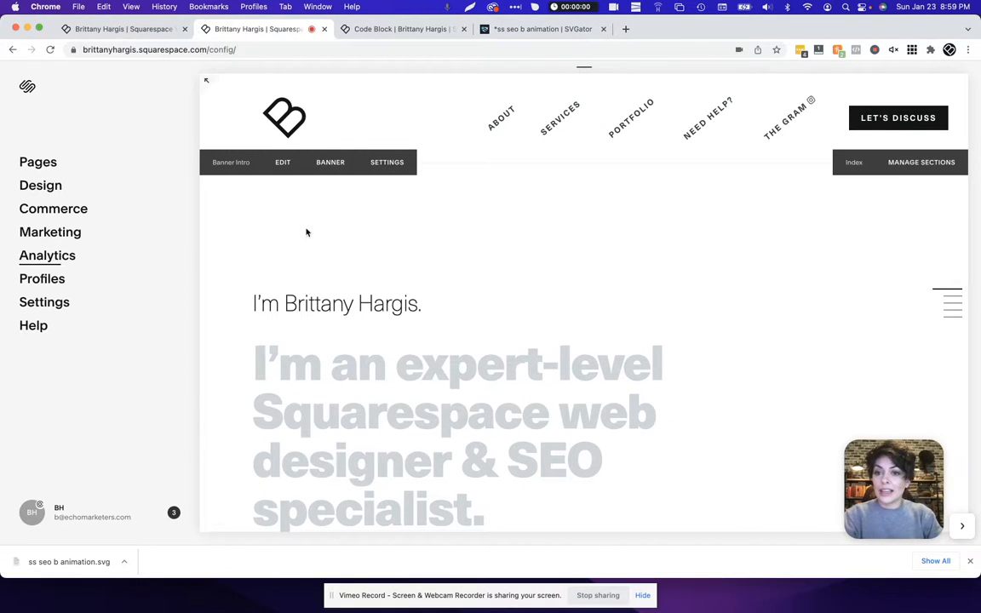
{"action": "left_click", "coordinate": [37, 162]}
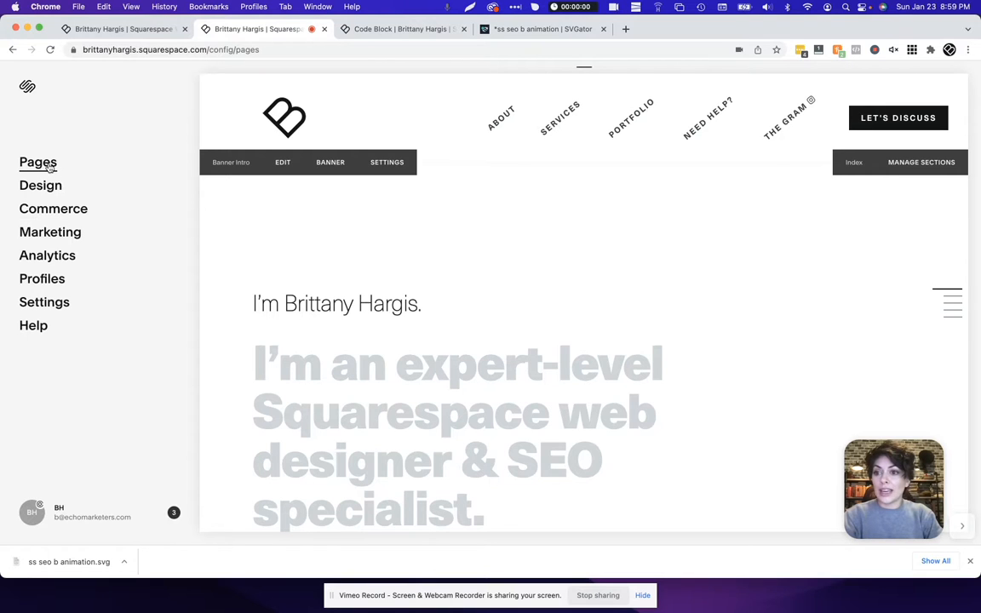
{"action": "left_click", "coordinate": [38, 162]}
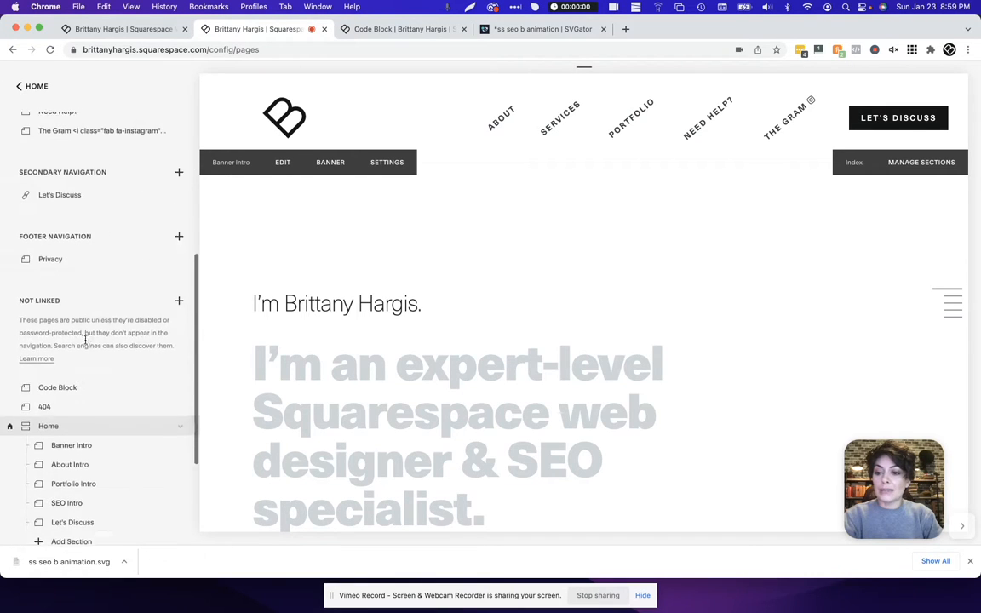
{"action": "scroll", "scroll_direction": "down", "scroll_amount": 3}
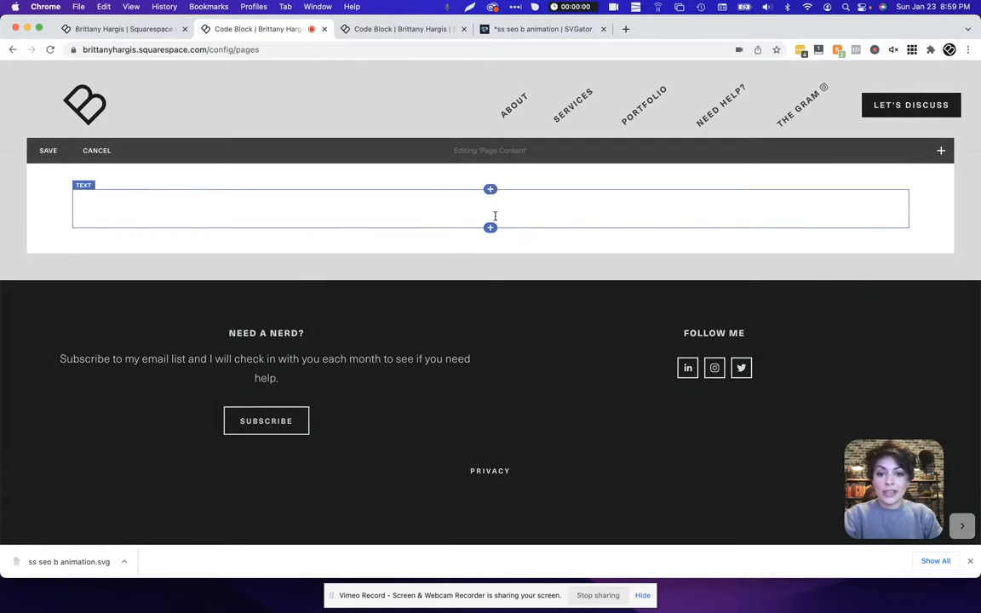
Step: Add a Code block with the SVGator SVG code and style the heading as Title
{"action": "left_click", "coordinate": [940, 151]}
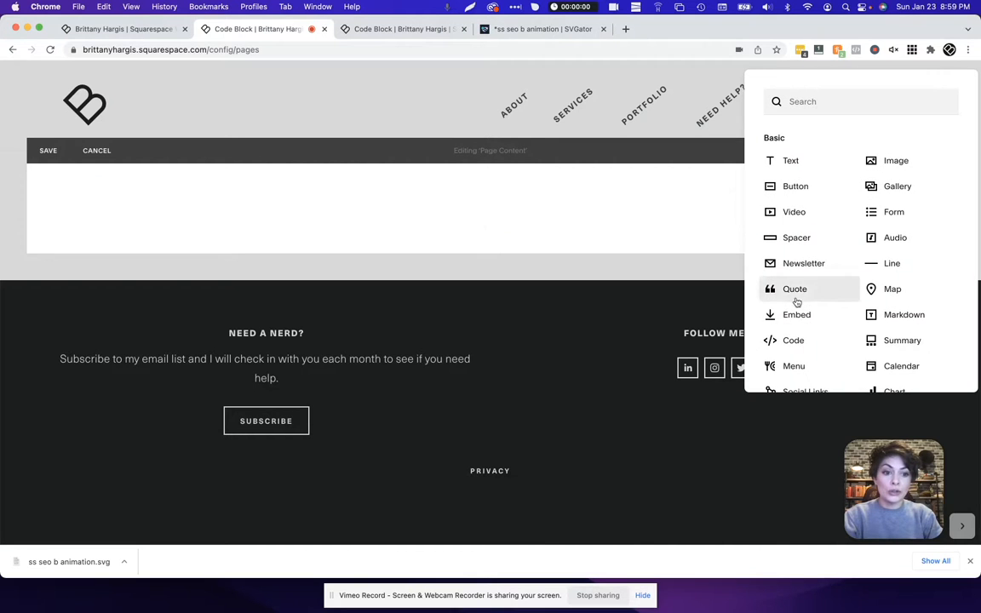
{"action": "left_click", "coordinate": [793, 339]}
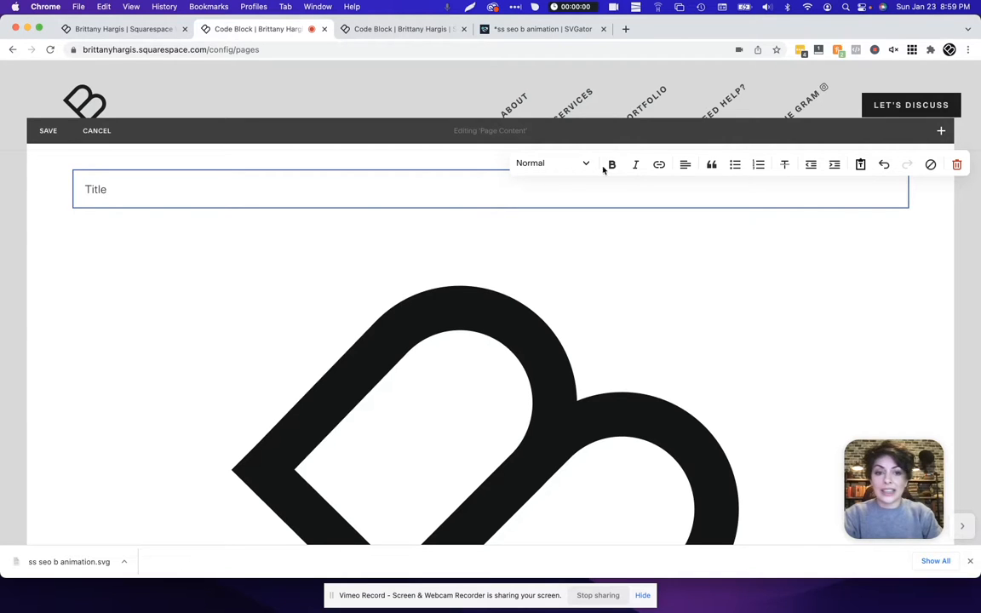
{"action": "left_click", "coordinate": [551, 163]}
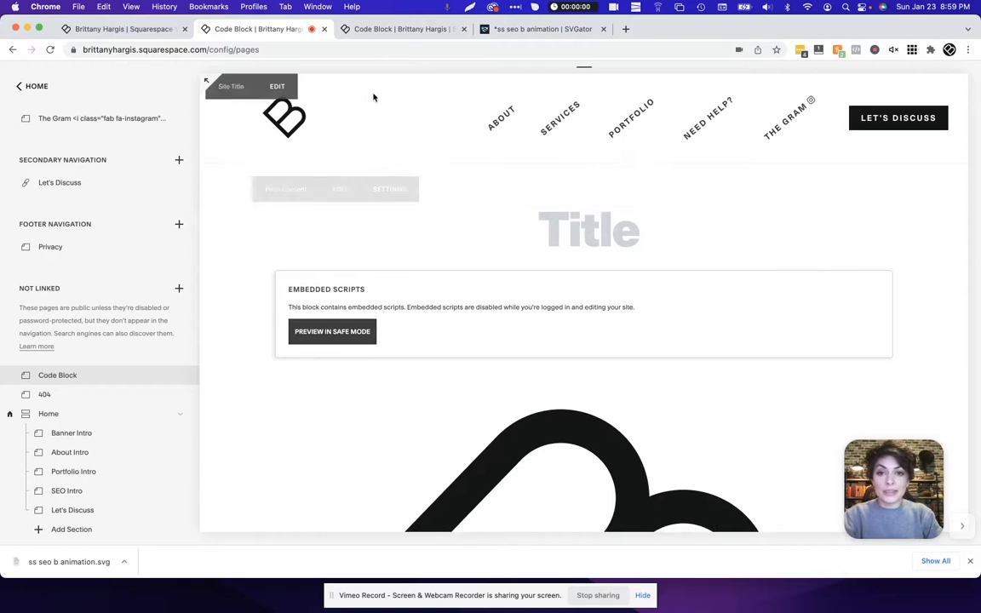
{"action": "left_click", "coordinate": [400, 28]}
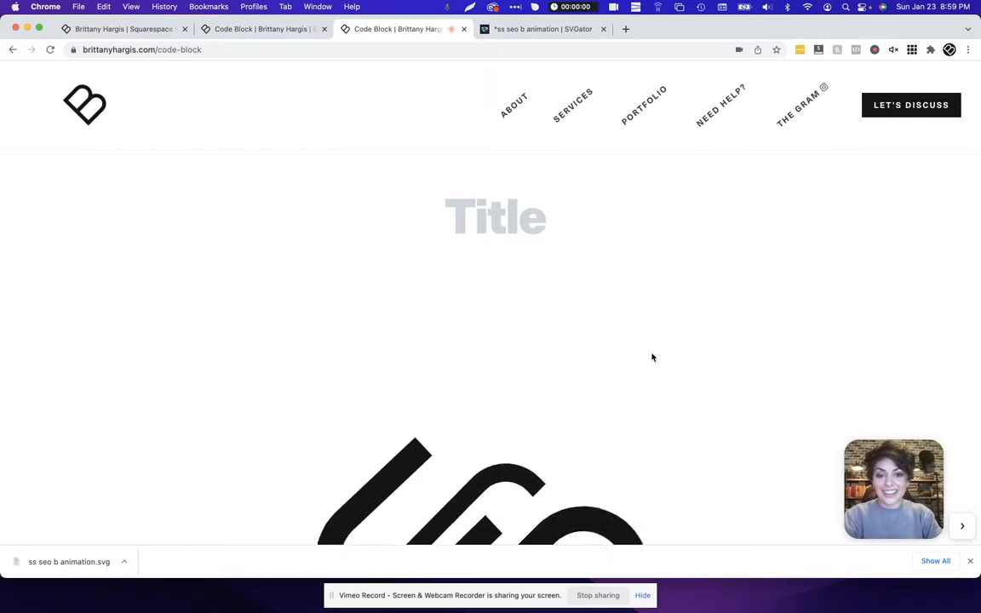
{"action": "scroll", "scroll_direction": "down", "scroll_amount": 3}
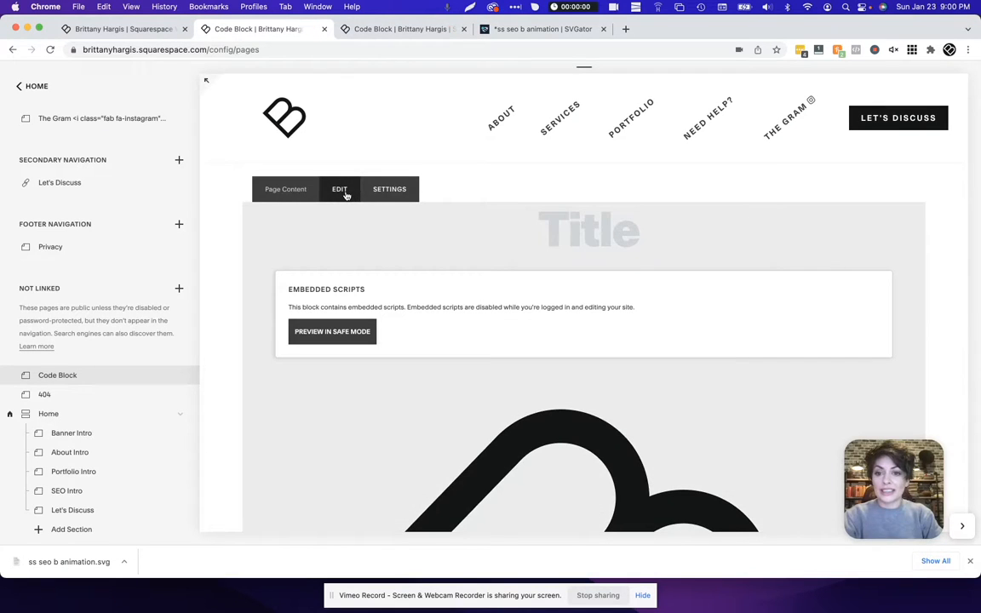
Step: Add 'asdfasdf asdf asdfasdf' under the title and a button below it
{"action": "left_click", "coordinate": [339, 189]}
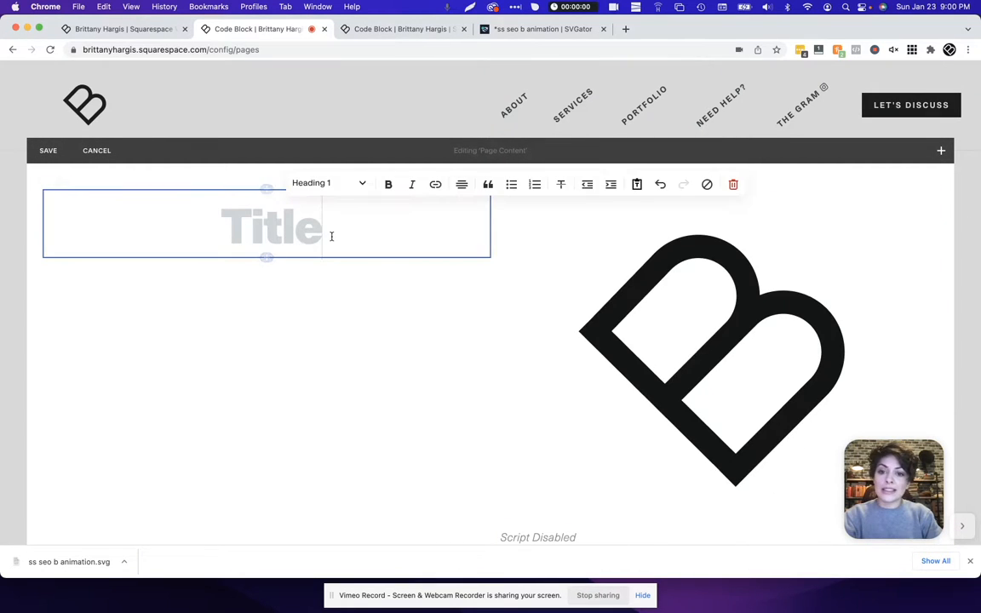
{"action": "type", "text": "asdfasdf asdf asdfasdf"}
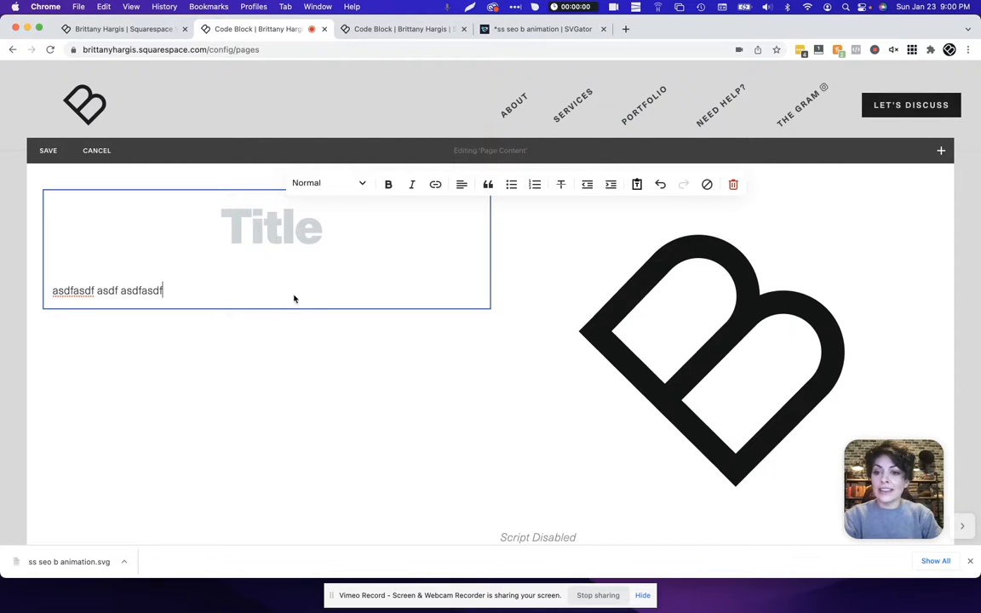
{"action": "left_click", "coordinate": [727, 366]}
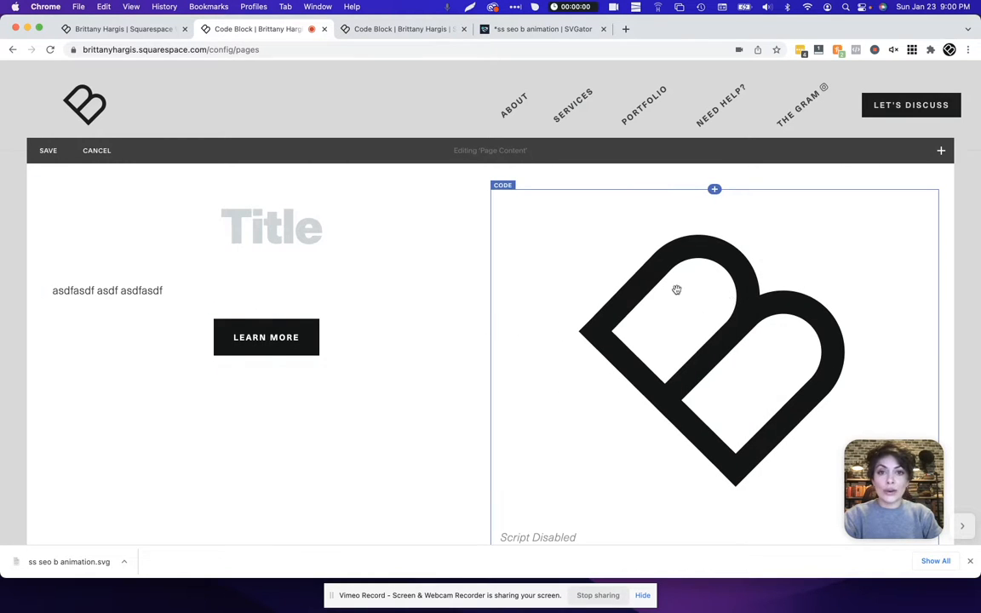
{"action": "mouse_move", "coordinate": [835, 264]}
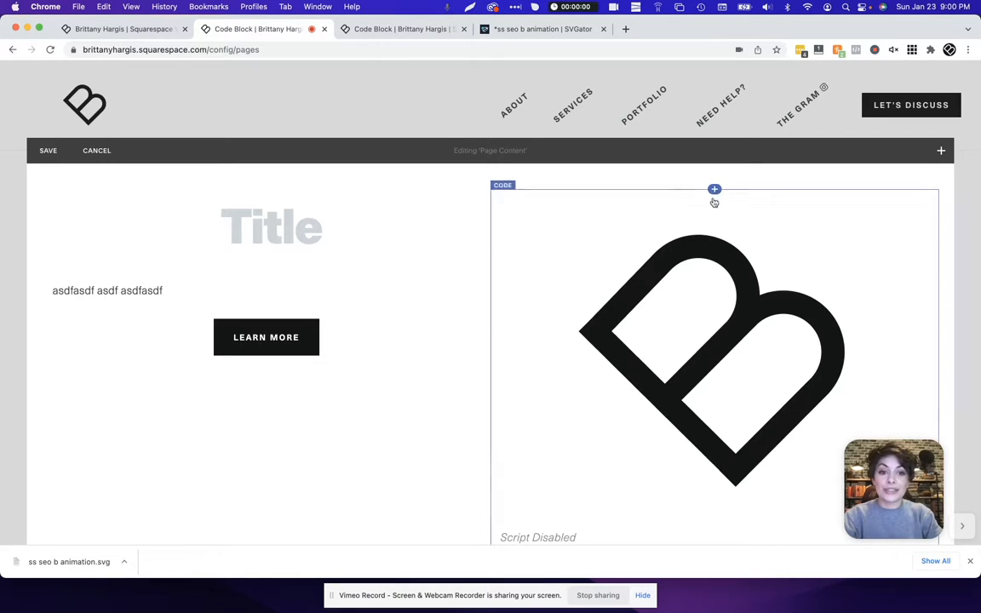
Step: Drag the logo code block beside the text and button
{"action": "left_click", "coordinate": [714, 189]}
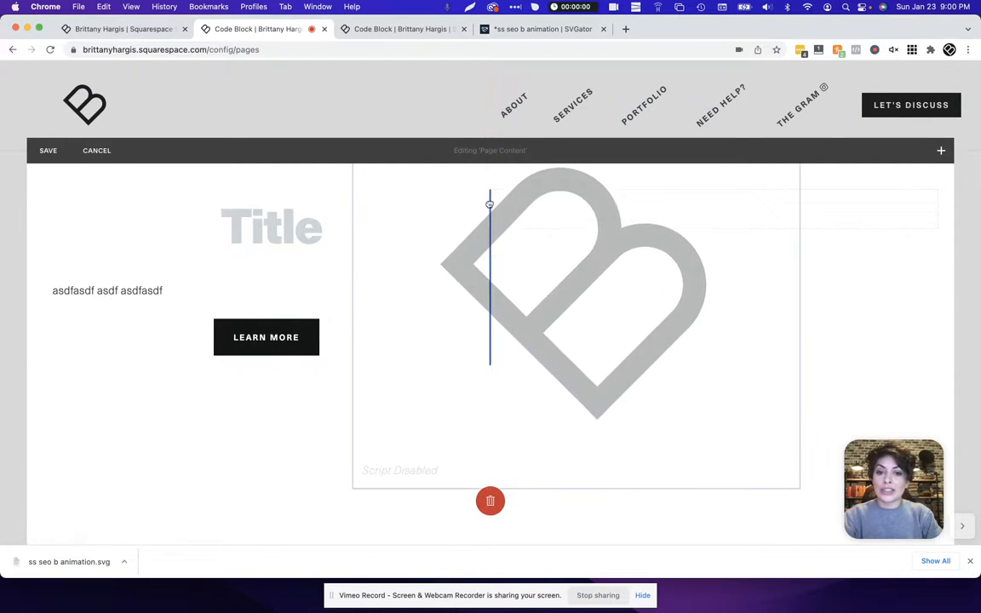
{"action": "left_click", "coordinate": [490, 315]}
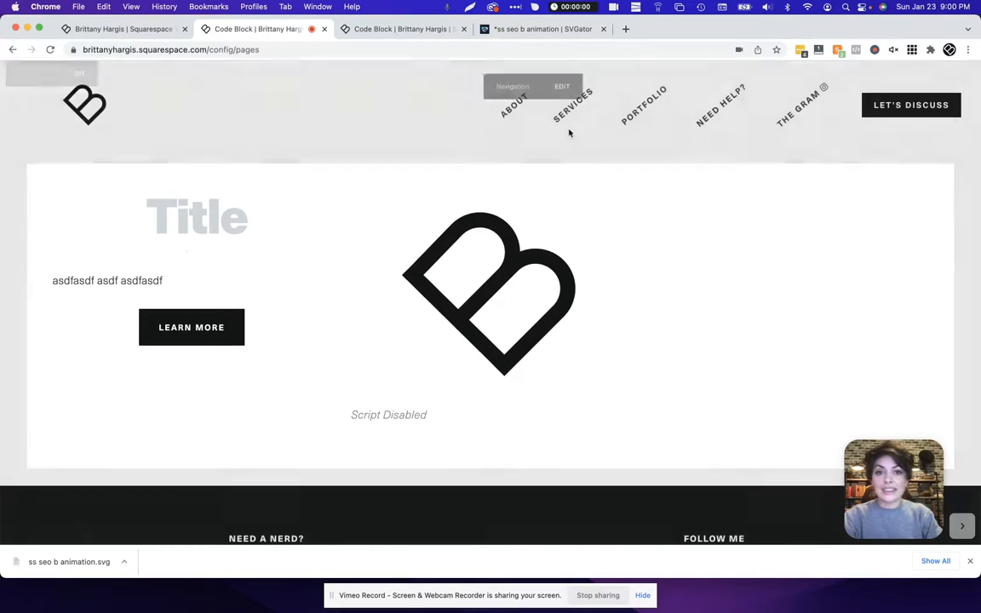
Step: Reload the live Code Block page and scroll to watch the logo animate
{"action": "left_click", "coordinate": [398, 29]}
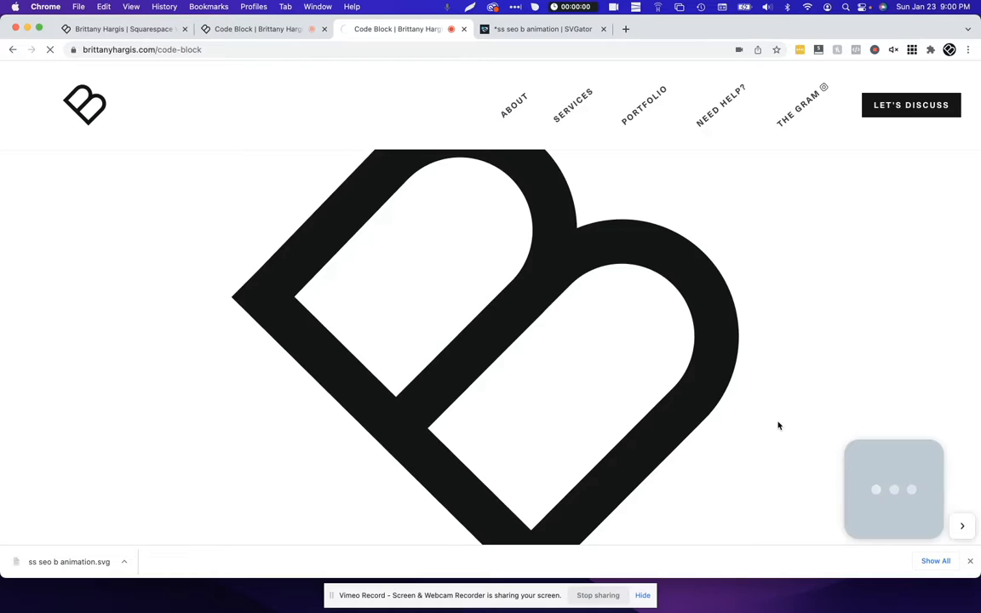
{"action": "scroll", "scroll_direction": "down", "scroll_amount": 3}
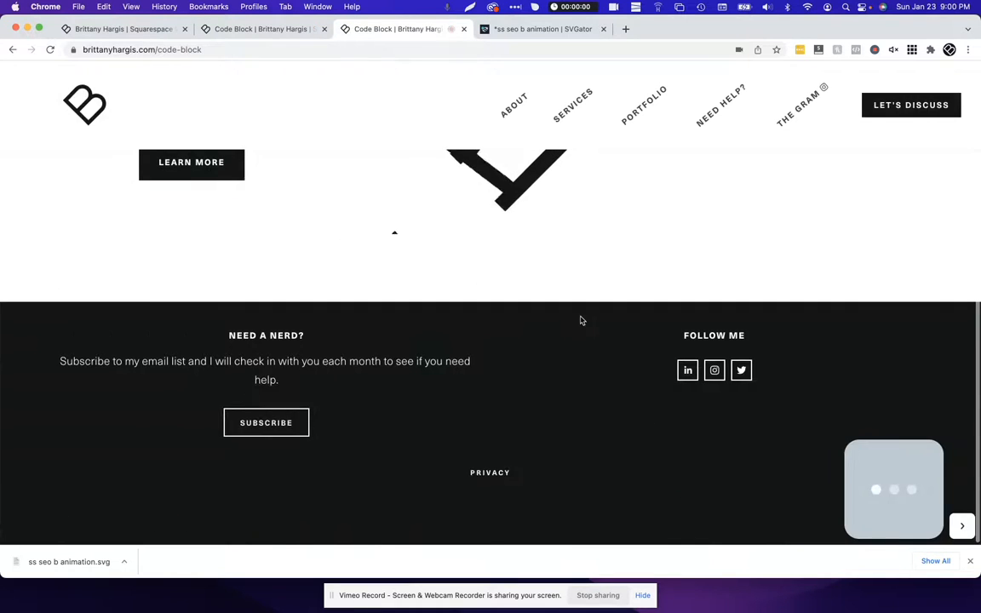
{"action": "scroll", "scroll_direction": "up", "scroll_amount": 3}
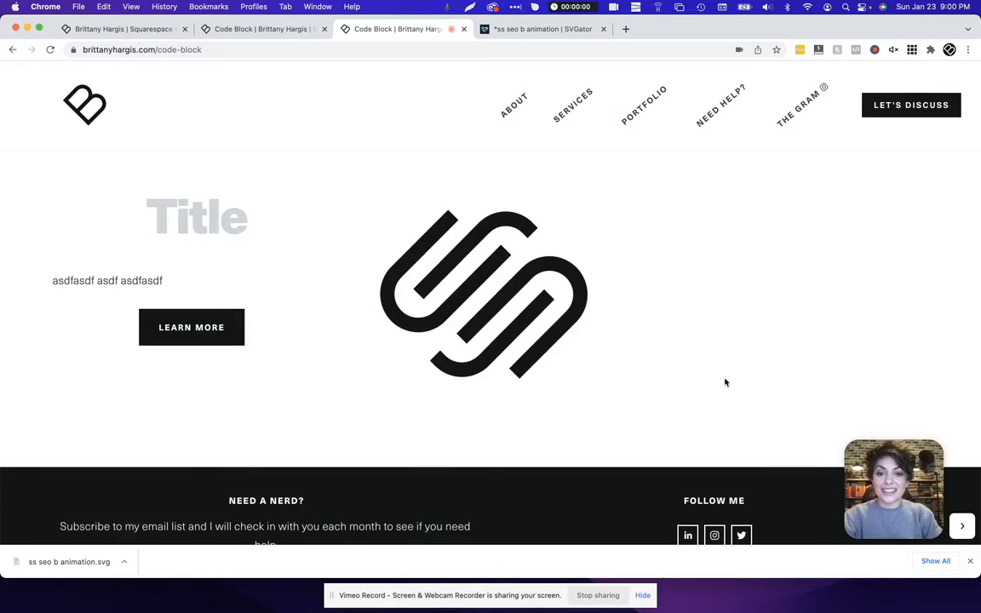